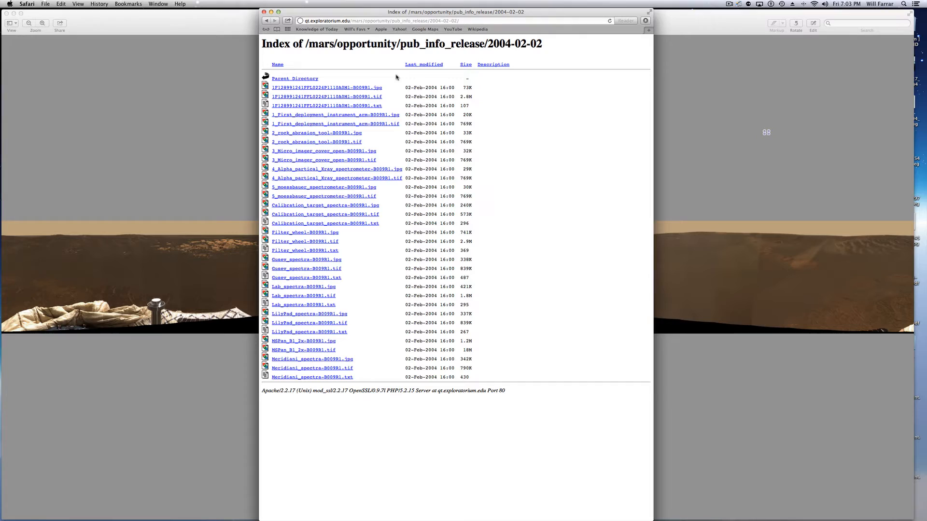
mouse_move(562, 142)
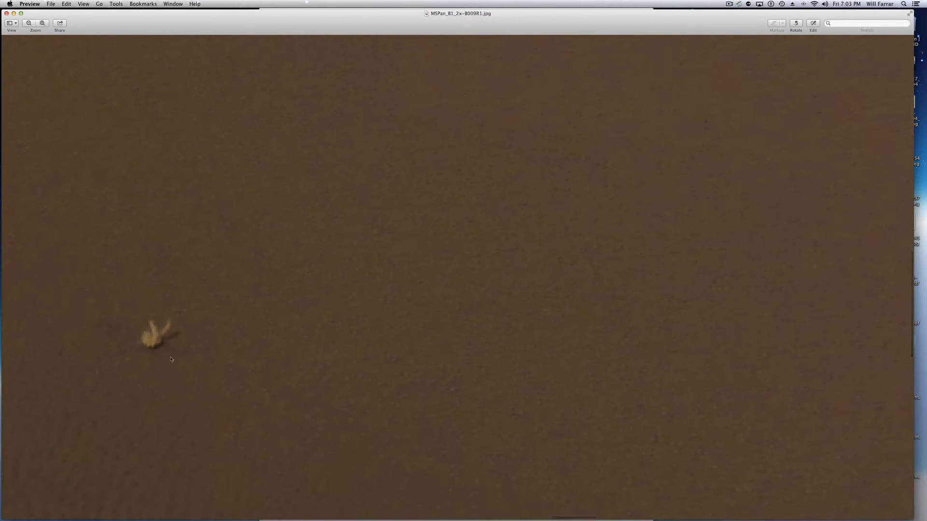
Magnify the rover panorama and centre it on the small bright fragment in the soil.
click(920, 3)
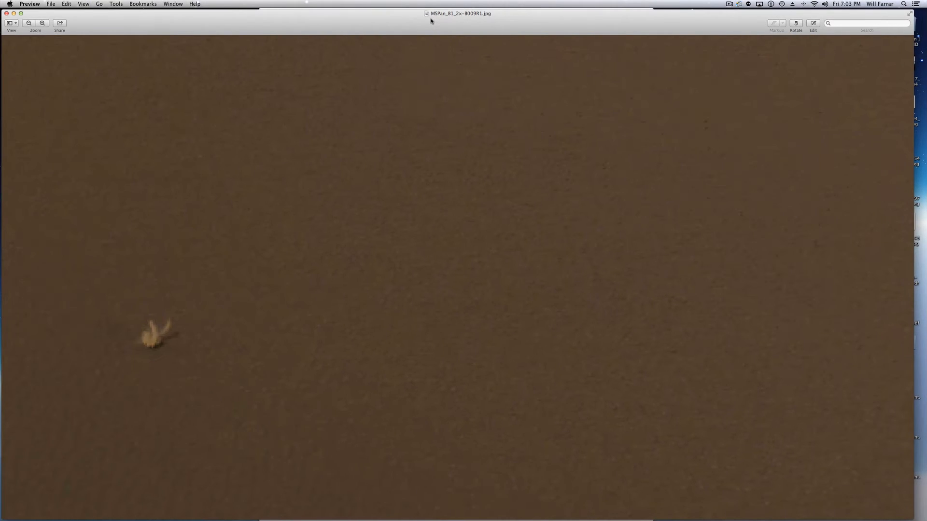
mouse_move(495, 20)
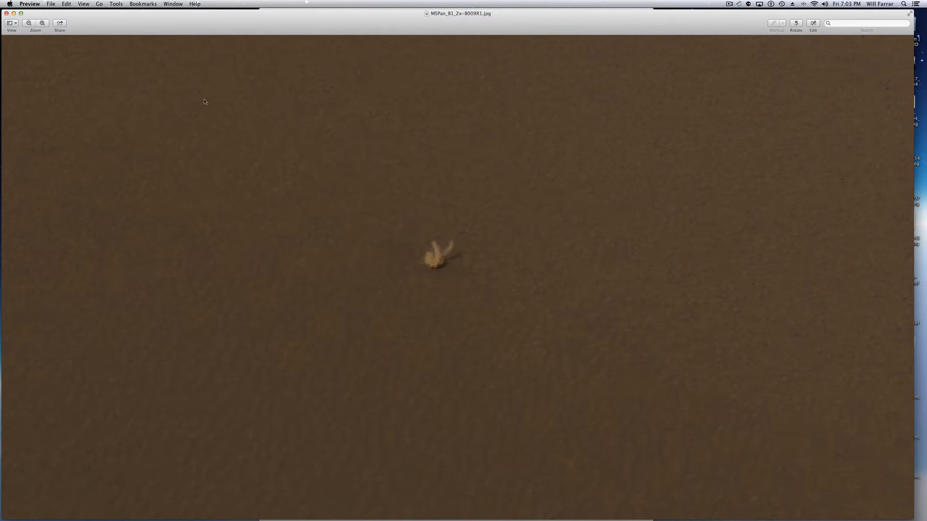
Bring up Adjust Color via Tools, raise Exposure and return Contrast to a moderate level.
click(116, 4)
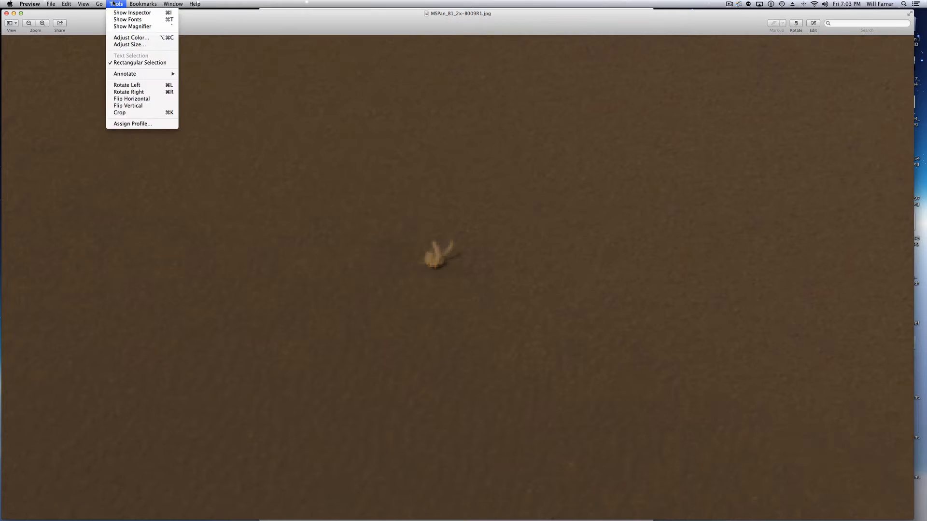
mouse_move(130, 38)
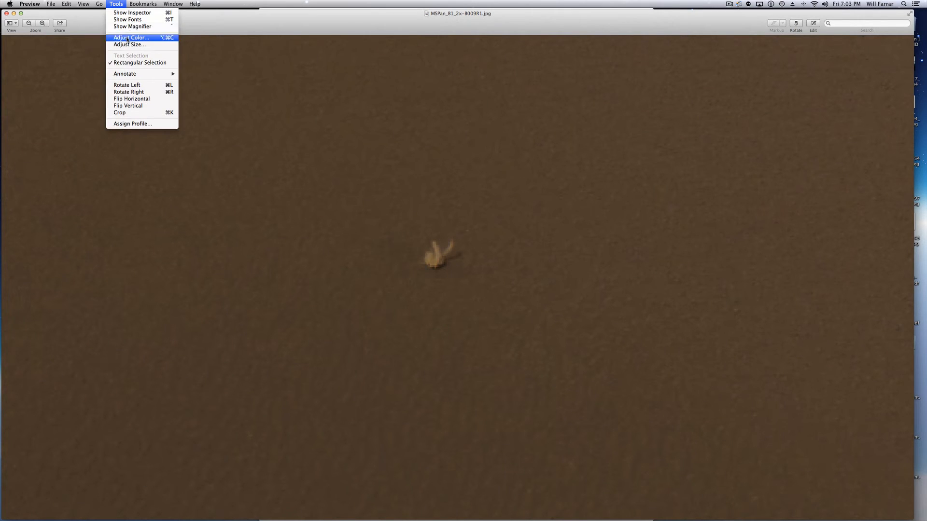
click(130, 37)
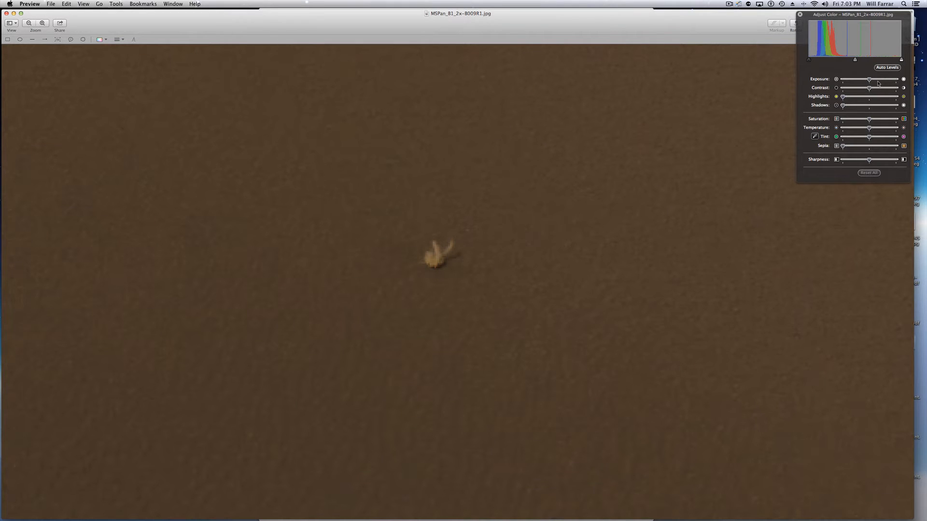
drag(868, 79, 877, 79)
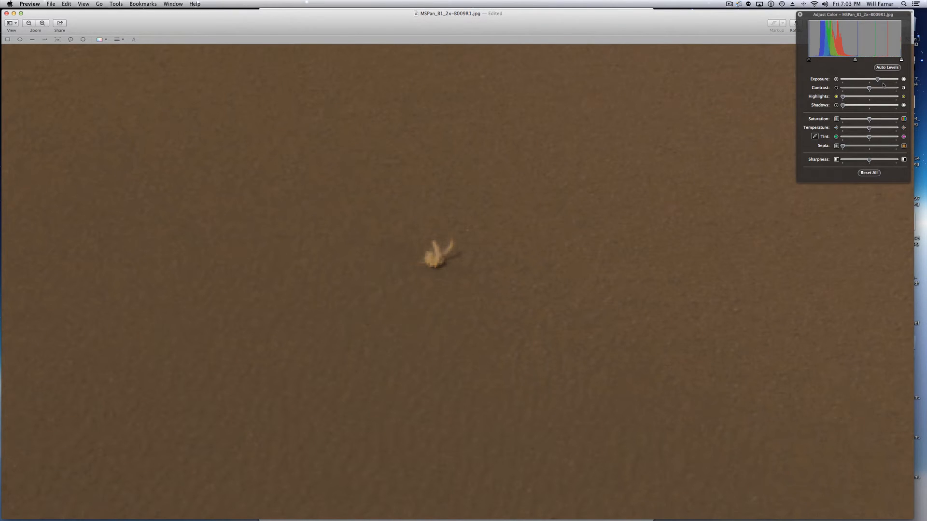
mouse_move(443, 251)
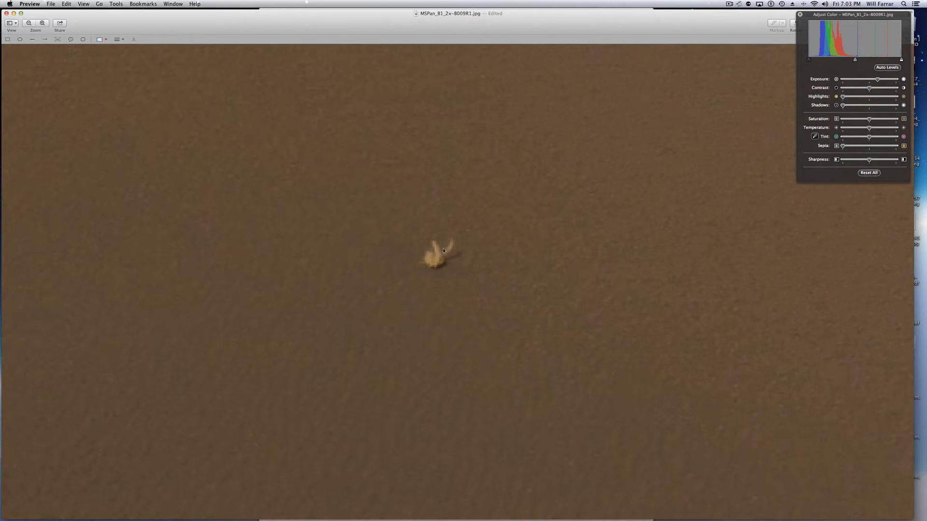
mouse_move(454, 268)
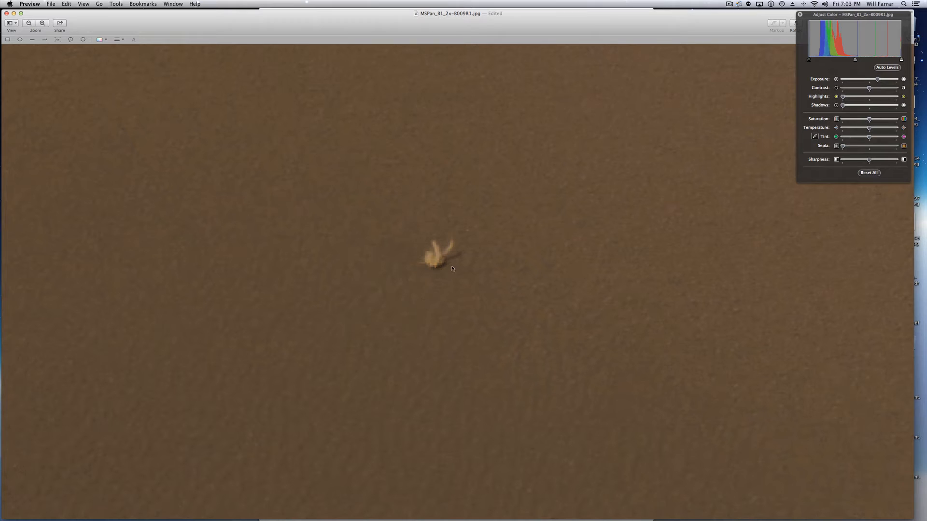
mouse_move(440, 266)
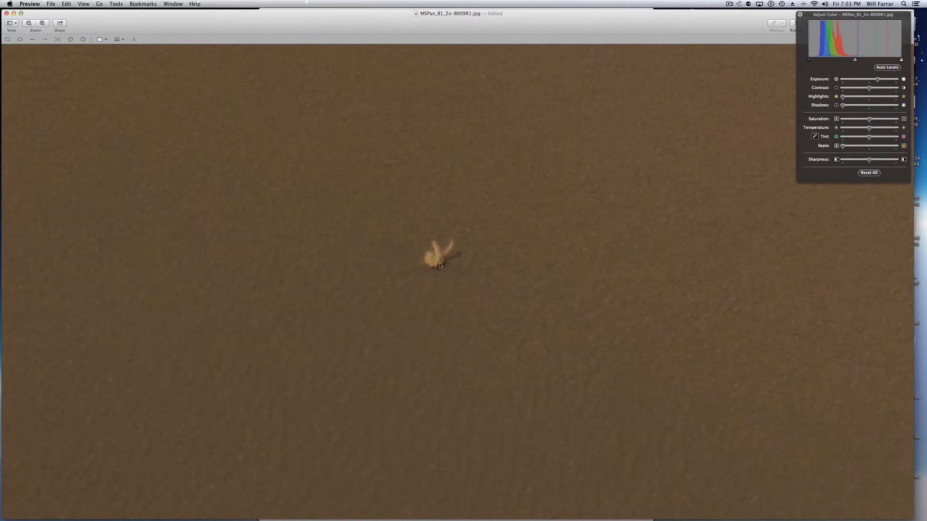
mouse_move(432, 248)
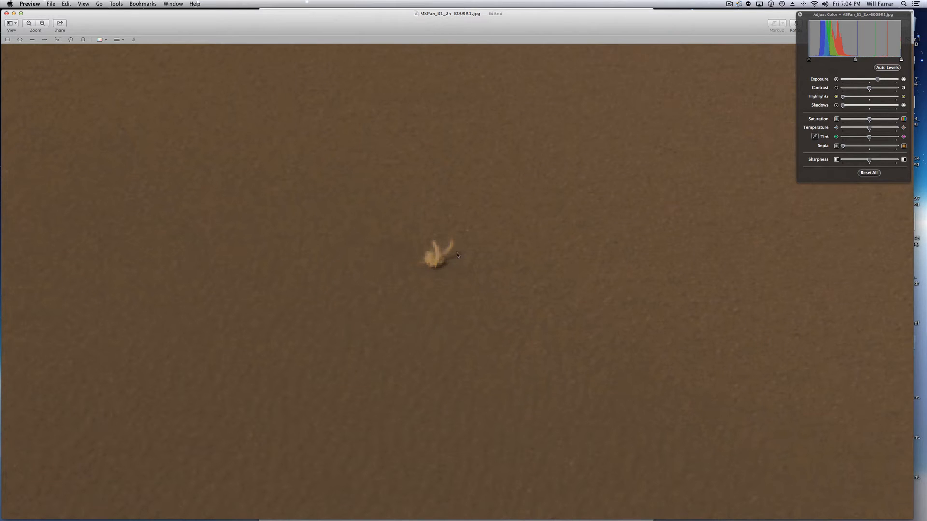
mouse_move(444, 248)
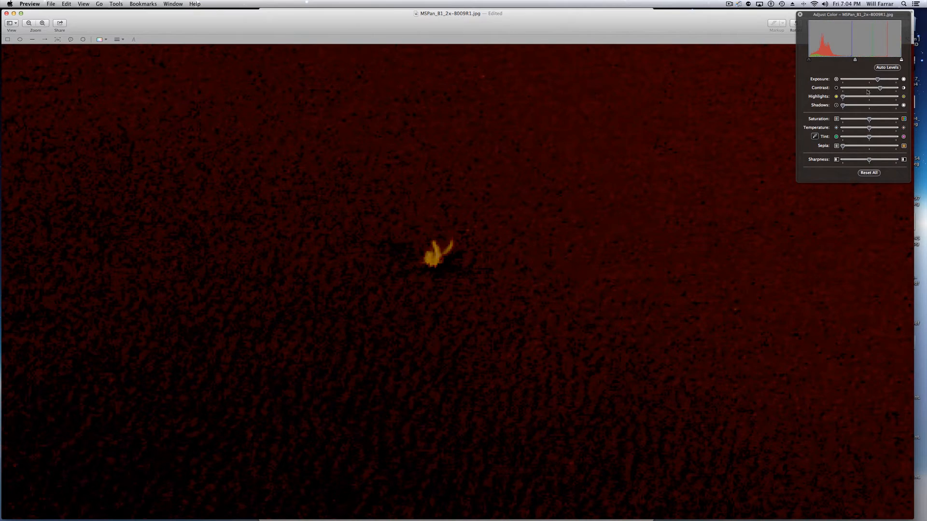
click(886, 67)
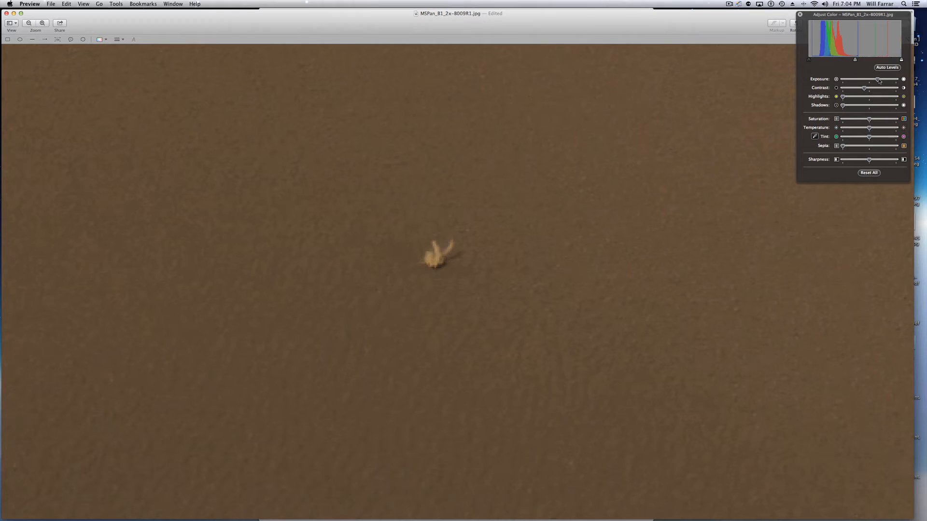
Raise the Exposure slider a little further to brighten the panorama.
drag(877, 80, 892, 79)
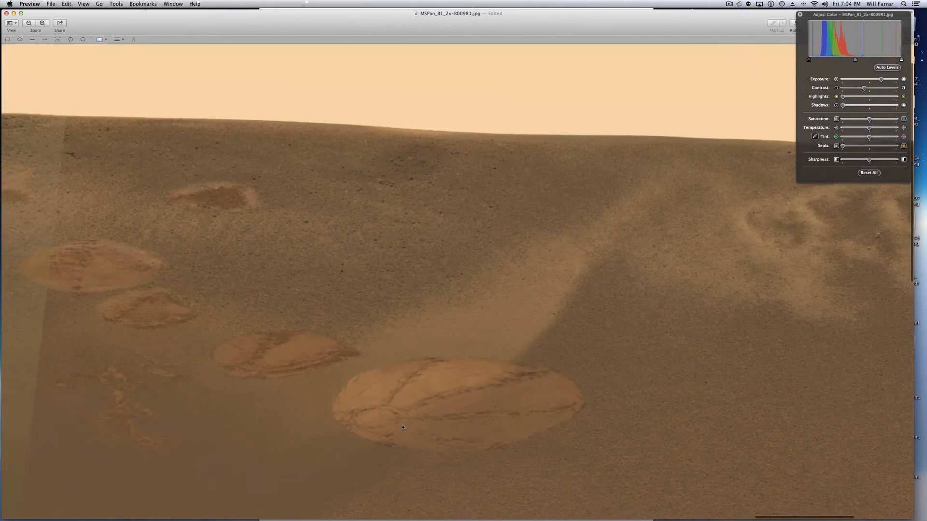
mouse_move(143, 439)
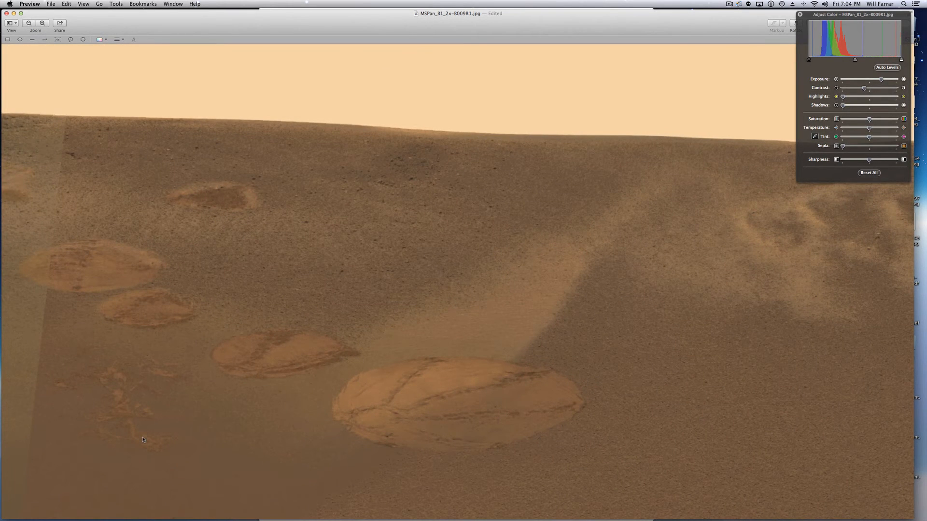
mouse_move(443, 387)
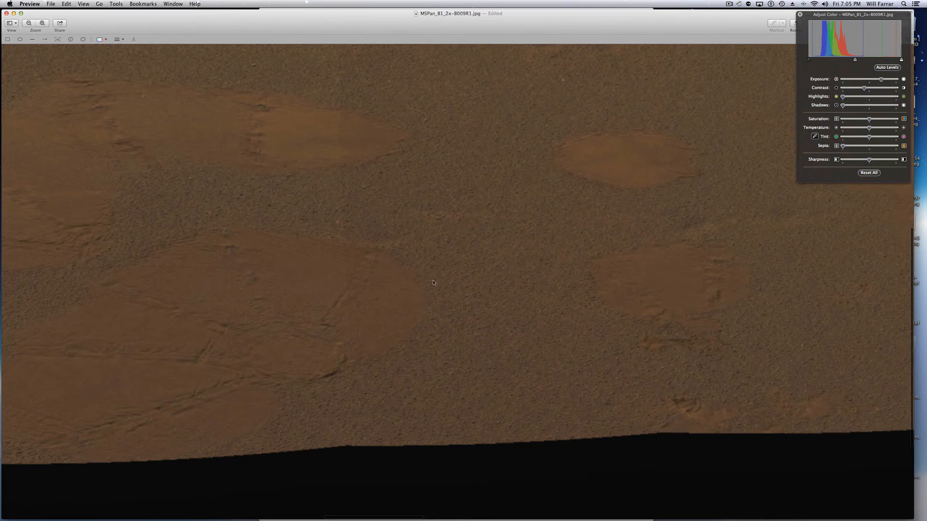
mouse_move(259, 394)
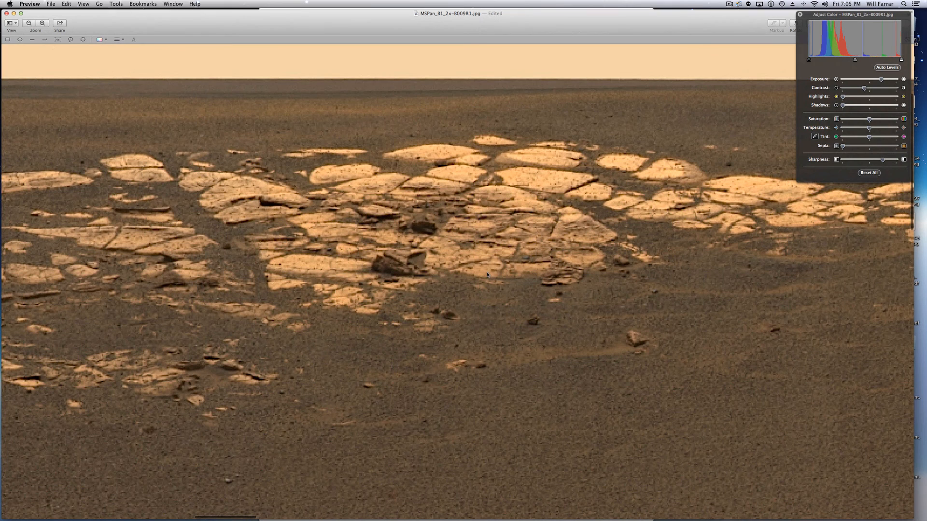
mouse_move(423, 207)
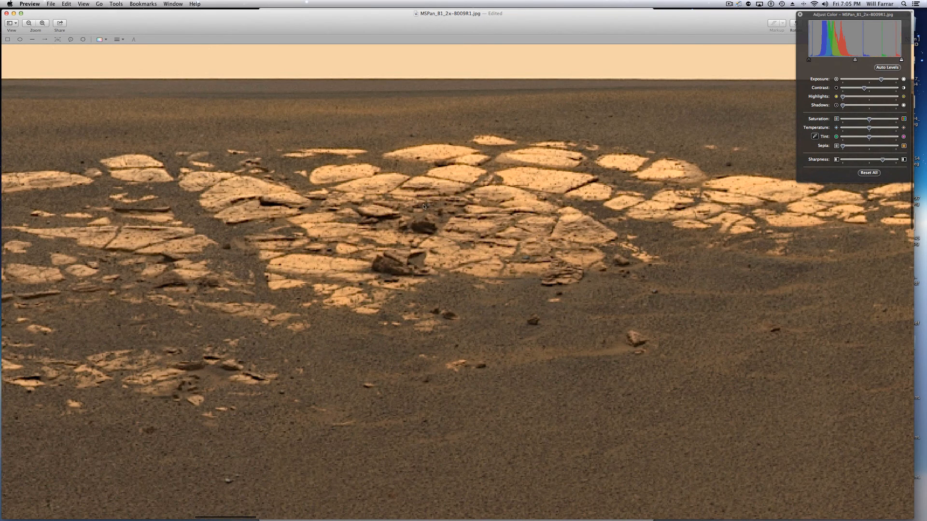
mouse_move(435, 215)
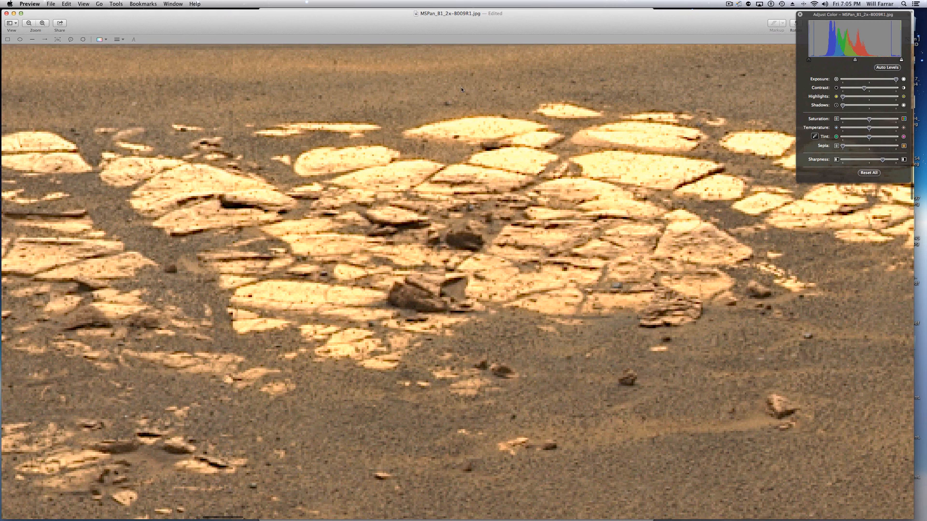
Raise Sharpness so the cracked outcrop's edges and pebbles look crisper.
click(729, 4)
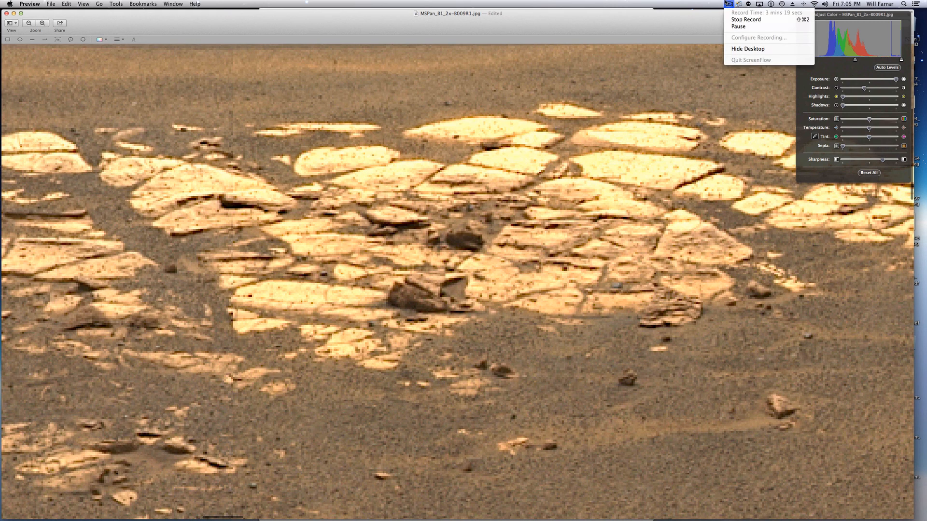